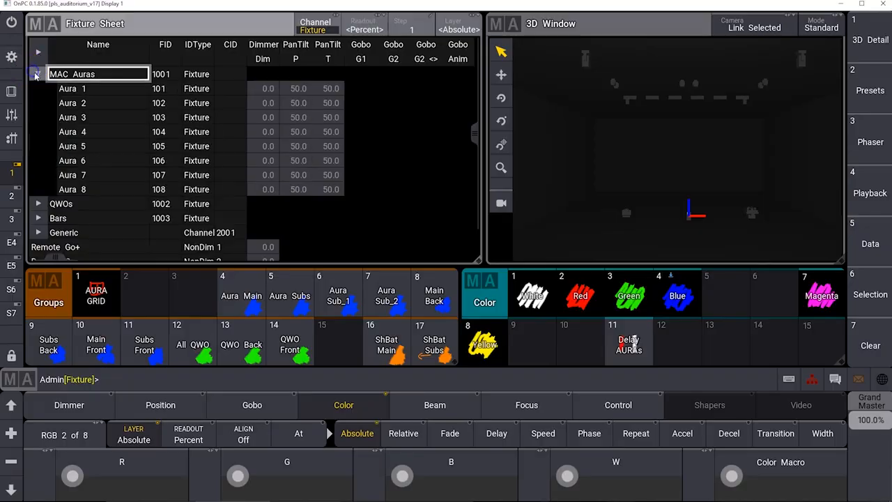
# Select all eight MAC Aura fixtures at full dimmer.
pyautogui.click(461, 433)
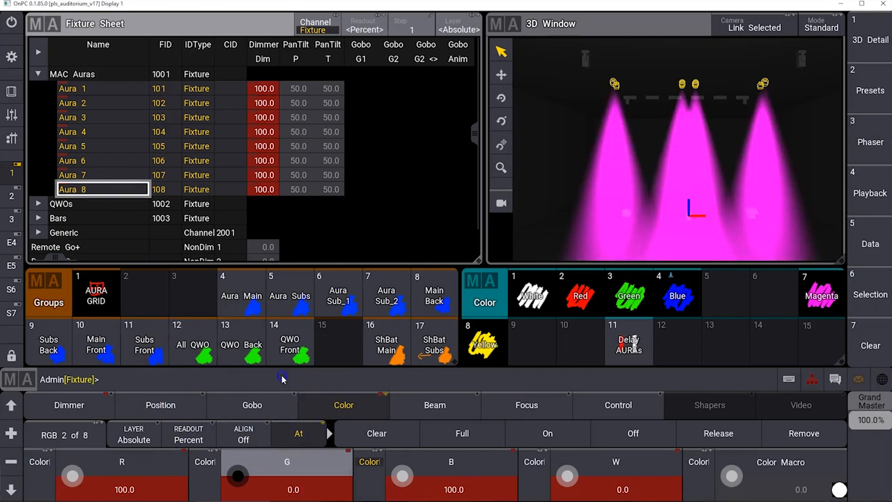
# Turn blue down to 0 so the Auras go red, then label empty Color preset 5.
pyautogui.moveTo(402, 476); pyautogui.dragTo(411, 459)
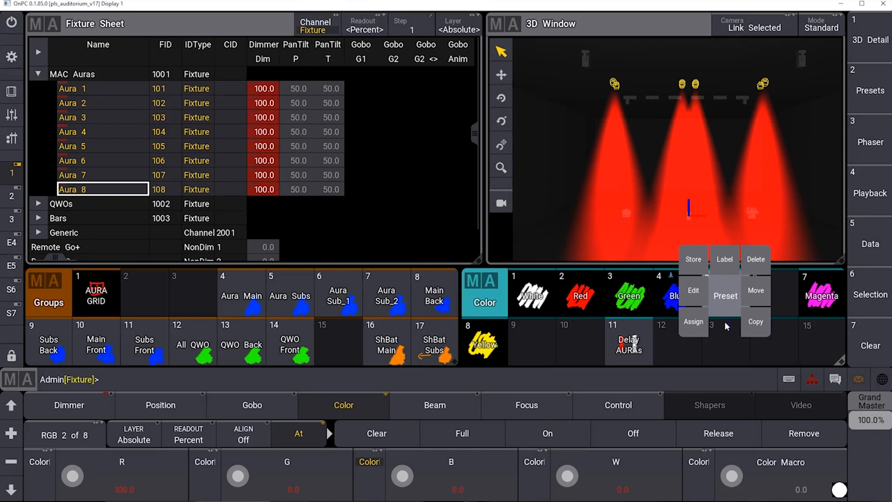
pyautogui.click(724, 258)
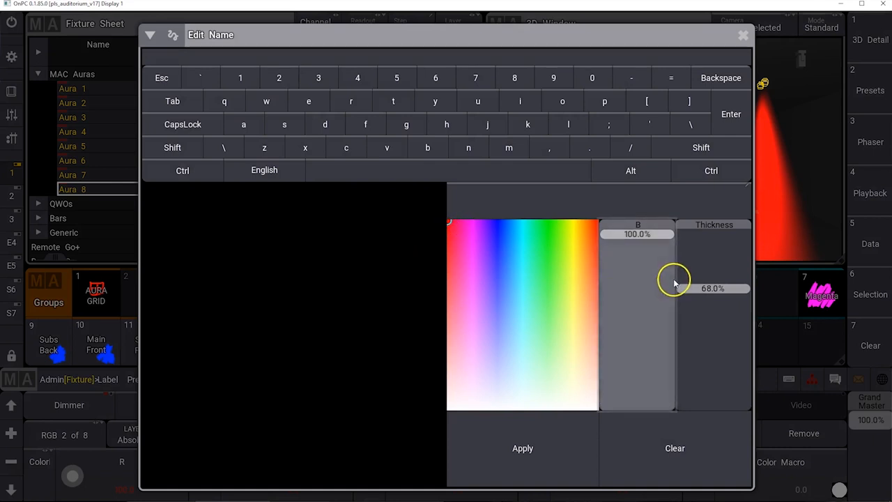
# Thin the stroke, draw a red 'R' and apply it as preset 5's label.
pyautogui.moveTo(674, 282); pyautogui.dragTo(689, 348)
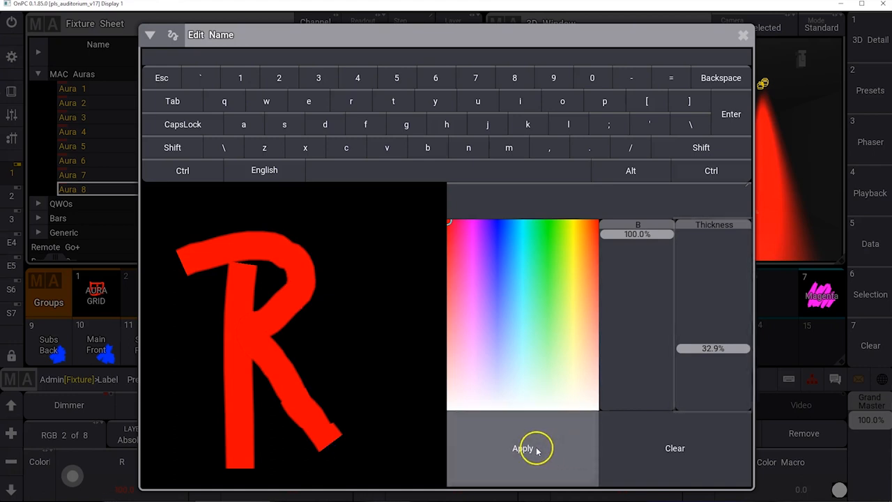
pyautogui.click(522, 448)
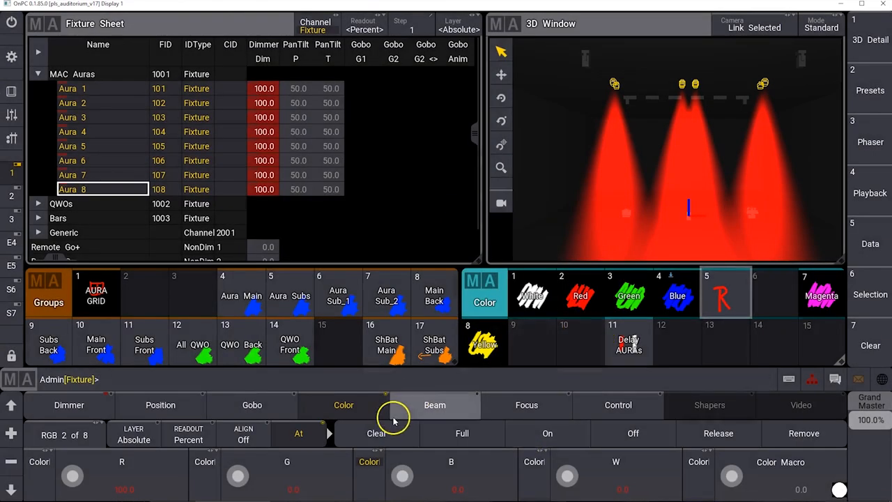